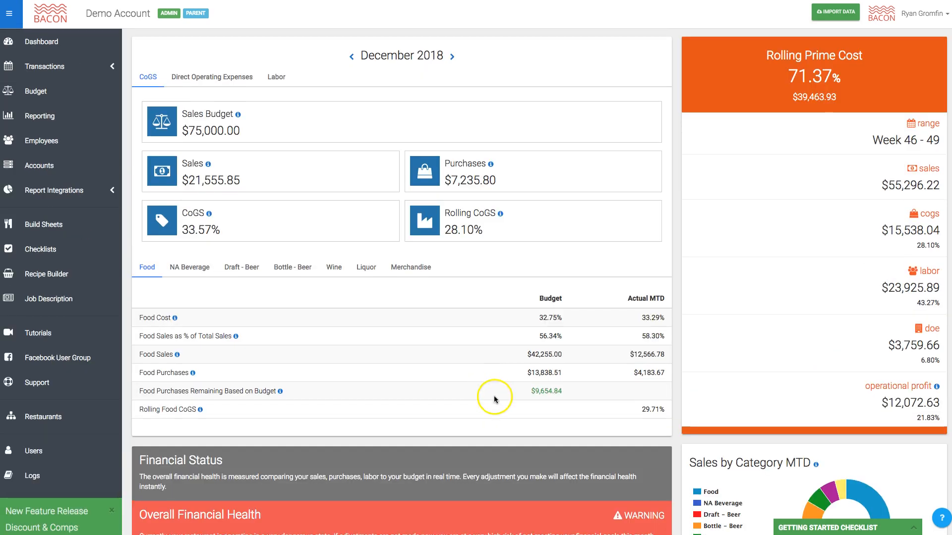
{"action": "mouse_move", "coordinate": [361, 210]}
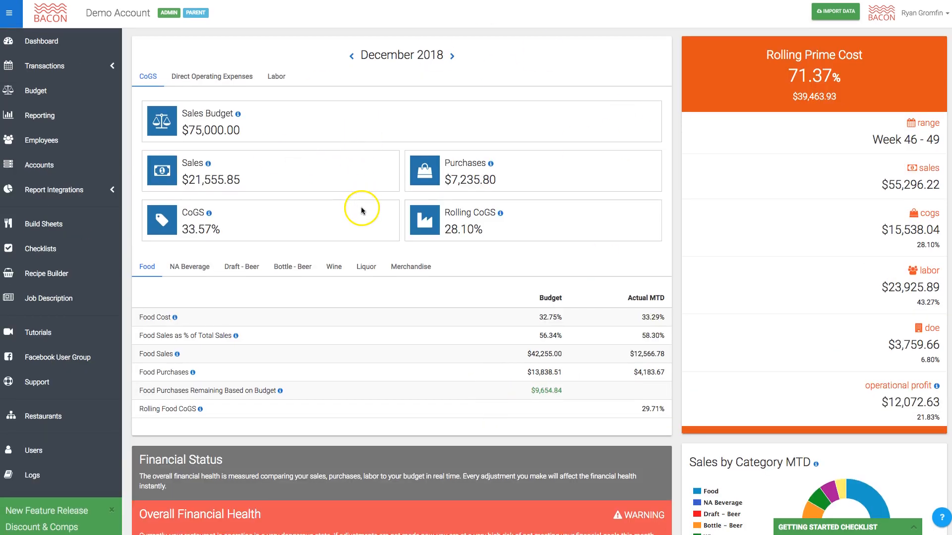
{"action": "mouse_move", "coordinate": [361, 209]}
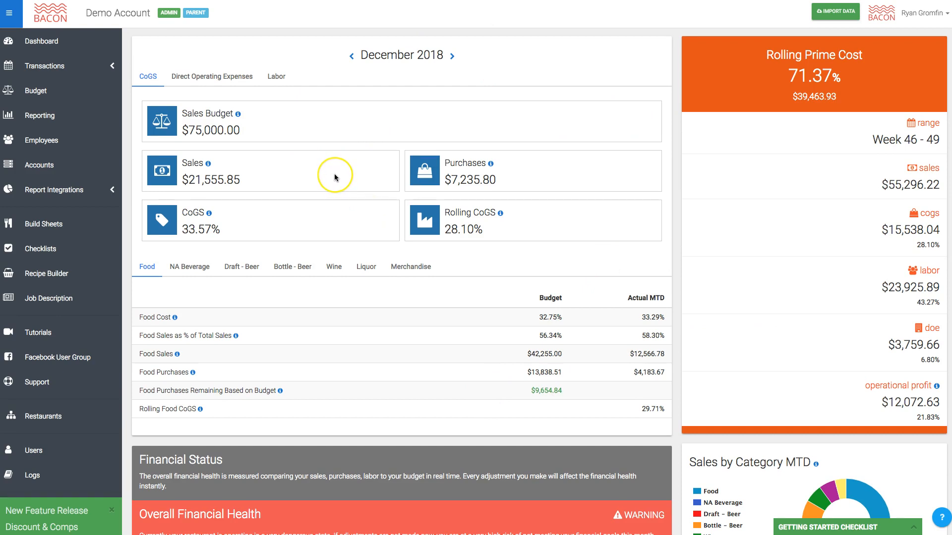
{"action": "mouse_move", "coordinate": [334, 176]}
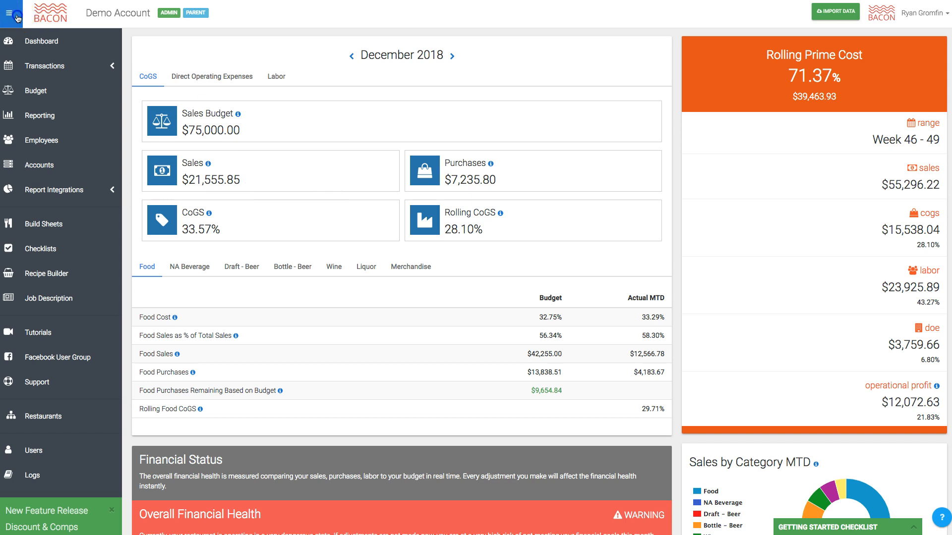
Step: Collapse the BACON left sidebar to icons only so the December 2018 dashboard spans the page
{"action": "left_click", "coordinate": [43, 65]}
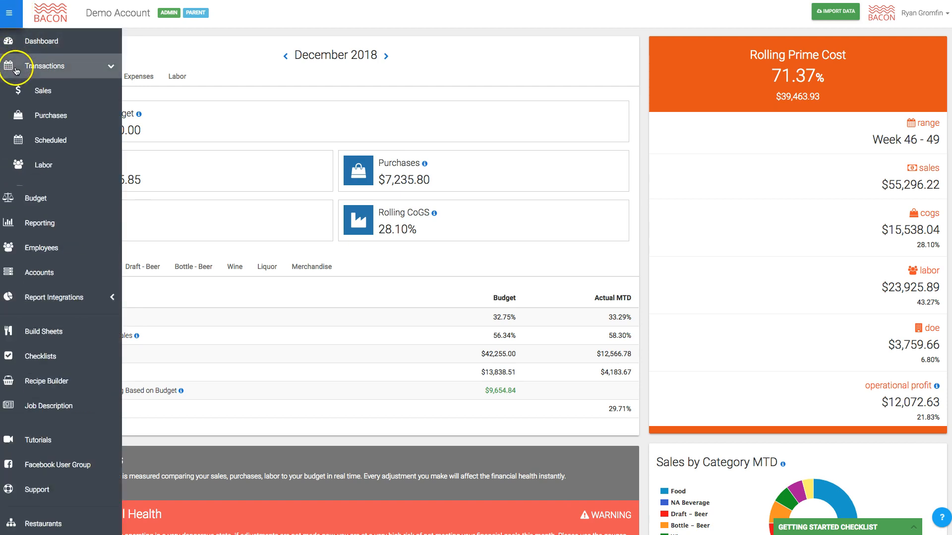
{"action": "left_click", "coordinate": [12, 12]}
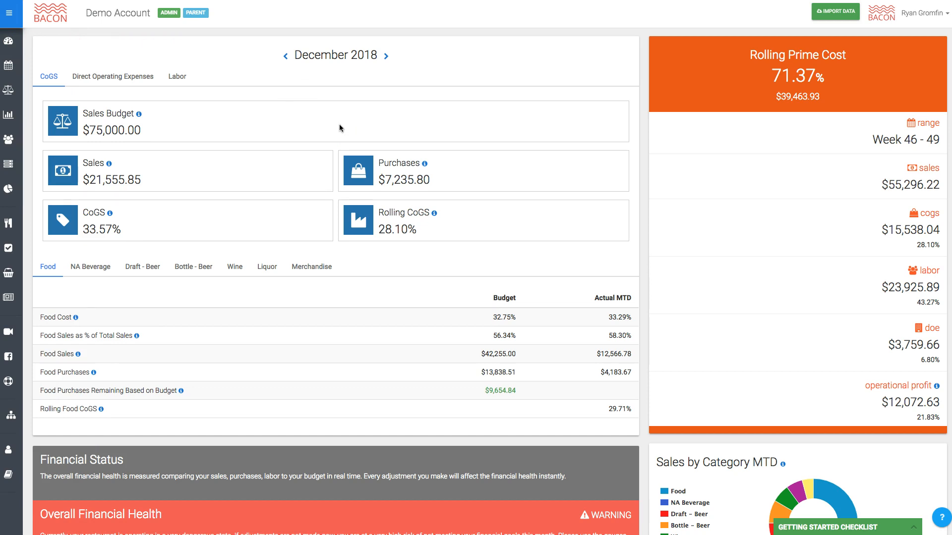
{"action": "mouse_move", "coordinate": [351, 137]}
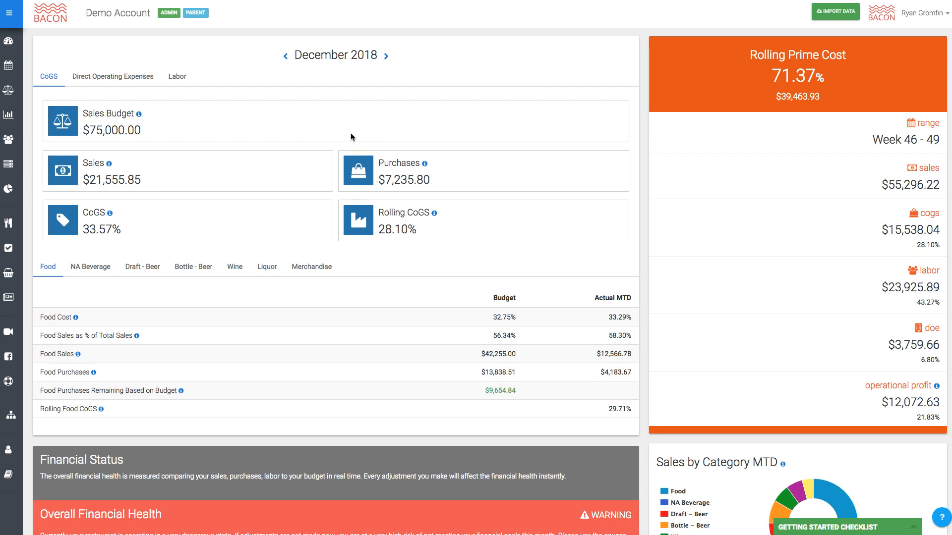
{"action": "mouse_move", "coordinate": [352, 137]}
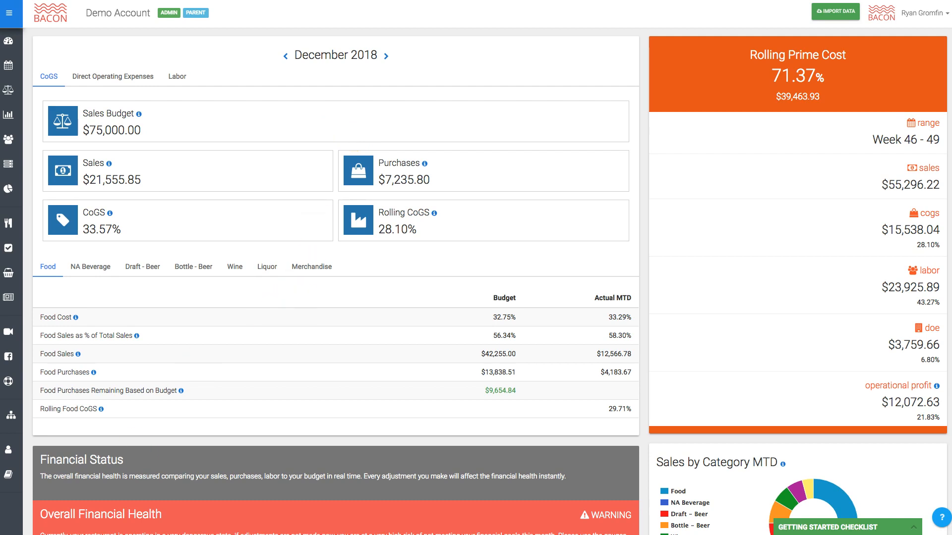